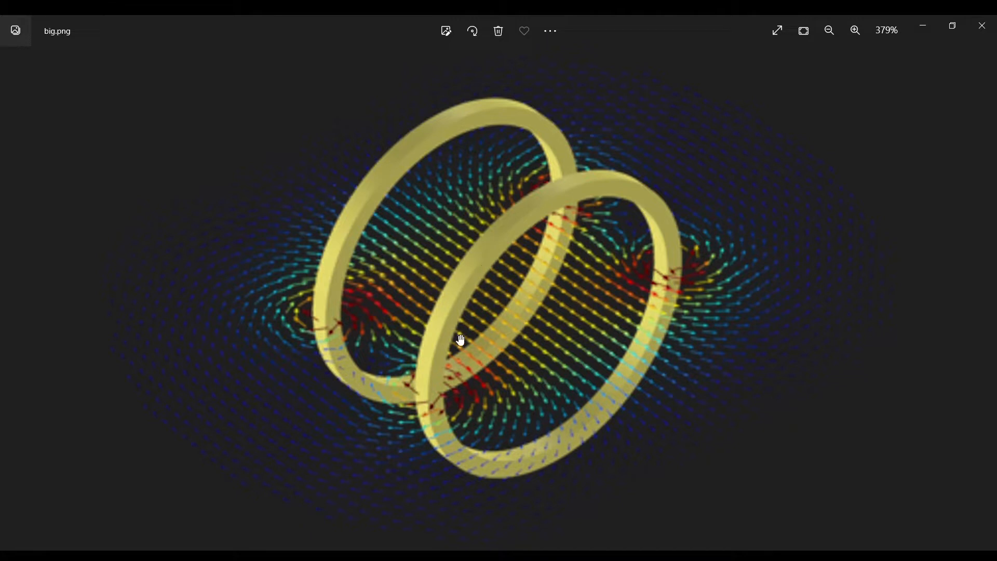
mouse_move(389, 318)
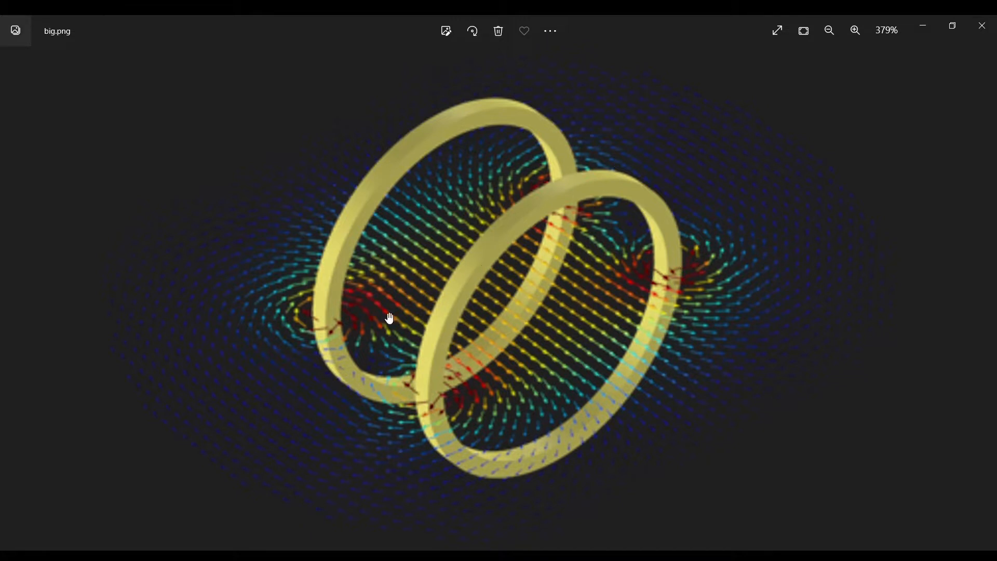
mouse_move(492, 349)
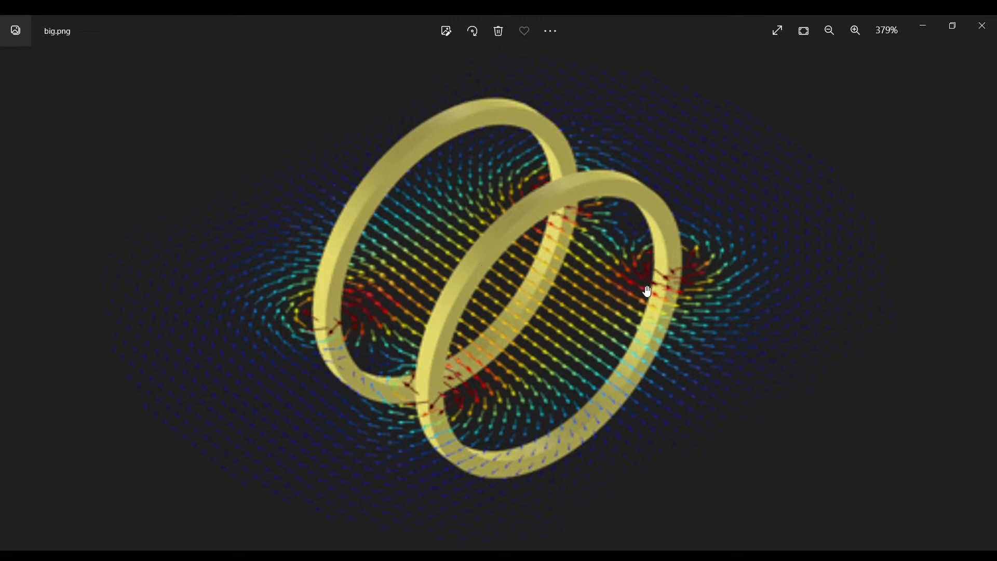
mouse_move(621, 291)
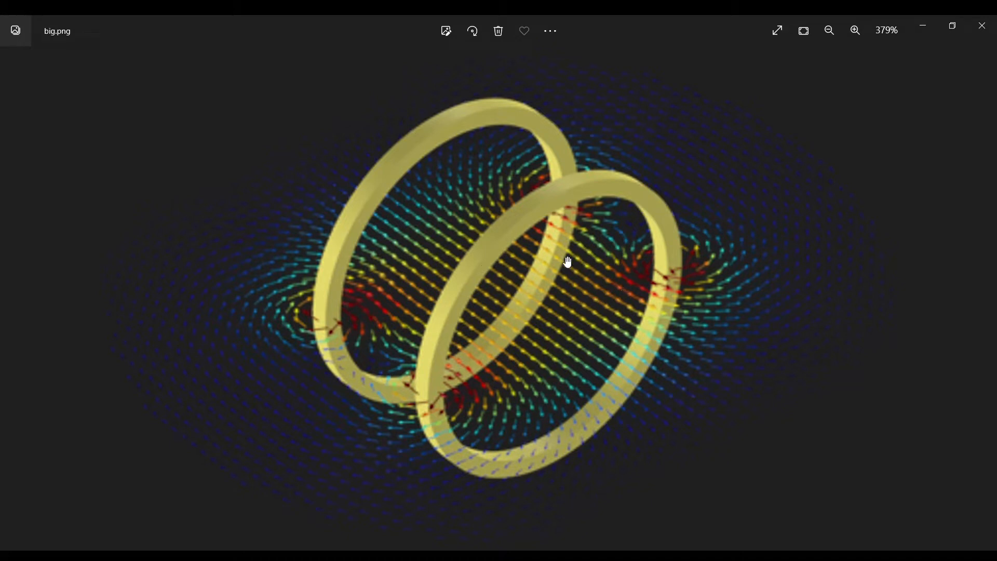
mouse_move(404, 329)
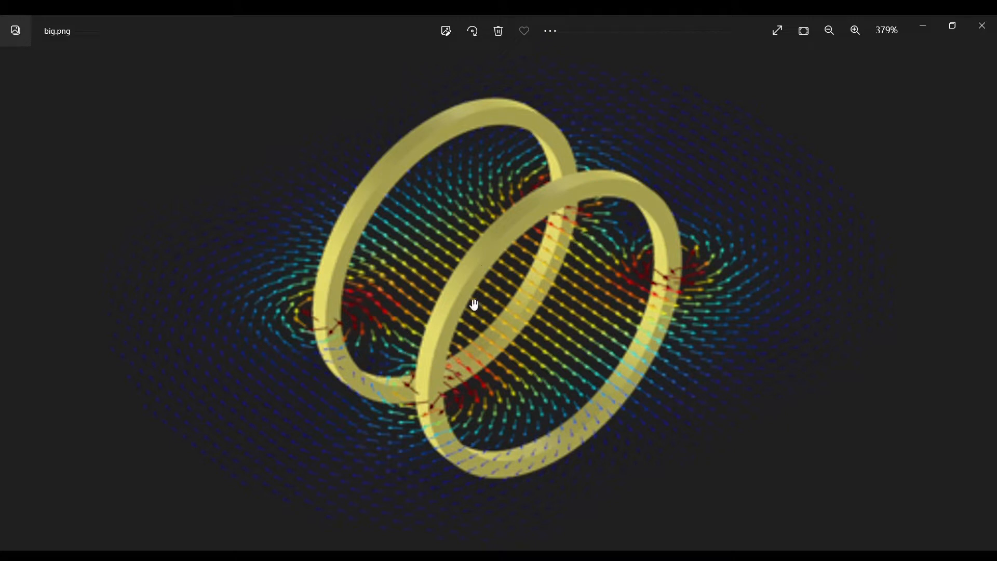
mouse_move(575, 259)
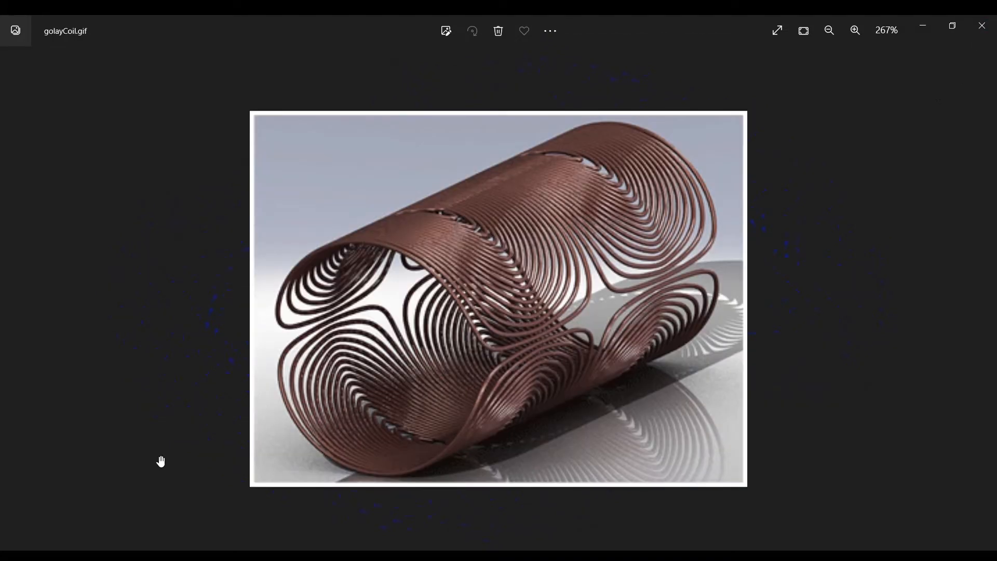
mouse_move(308, 301)
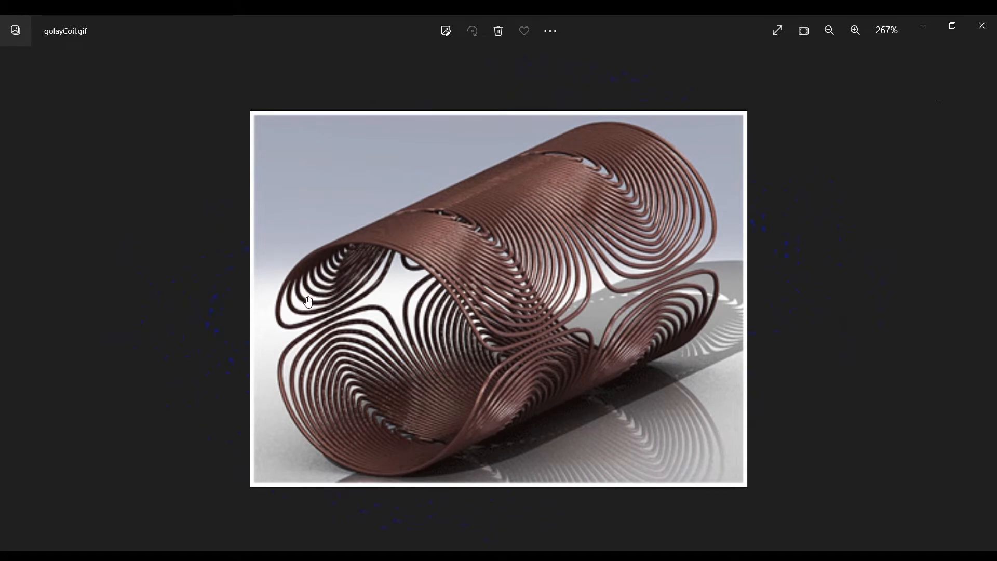
mouse_move(579, 229)
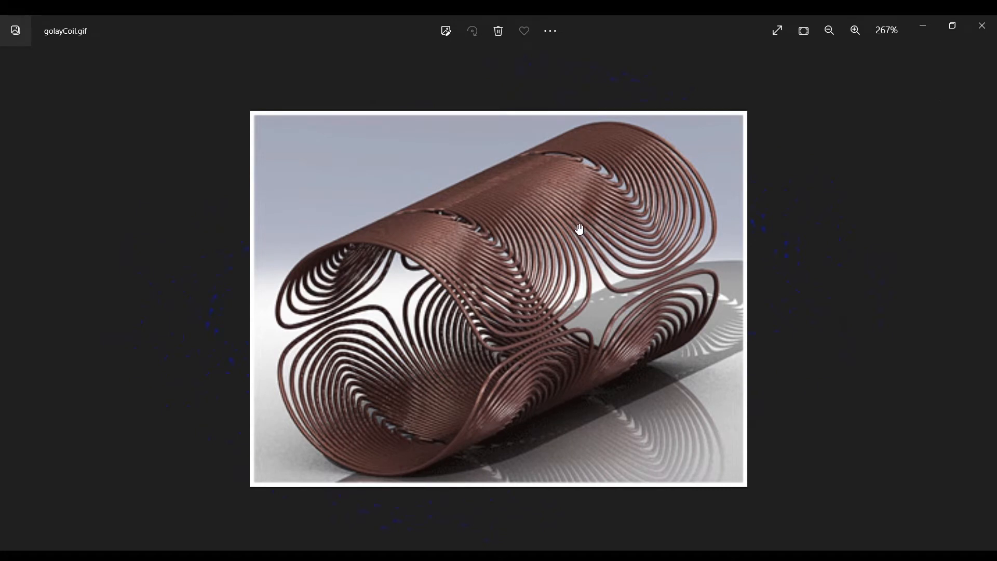
mouse_move(683, 224)
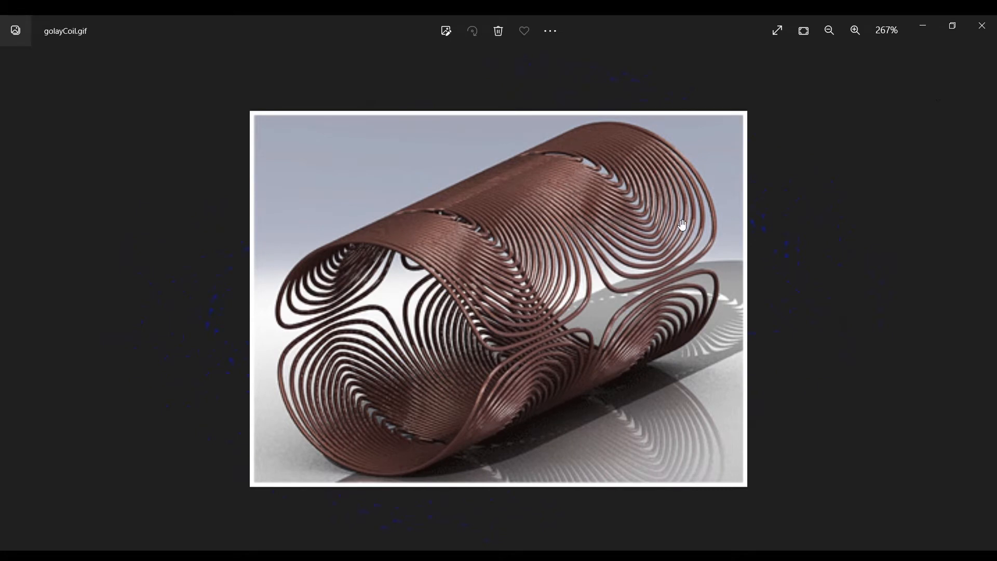
mouse_move(473, 280)
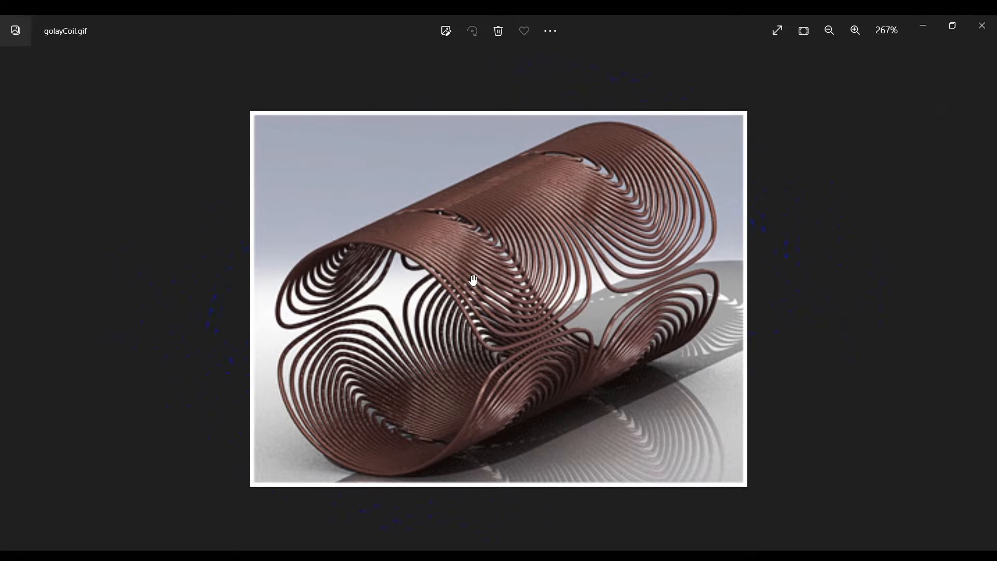
mouse_move(518, 232)
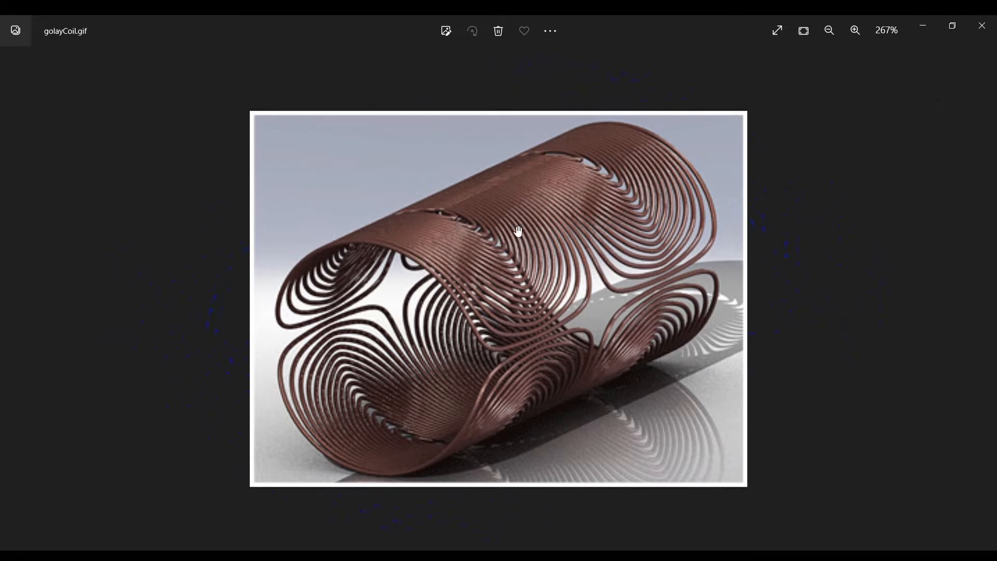
mouse_move(477, 253)
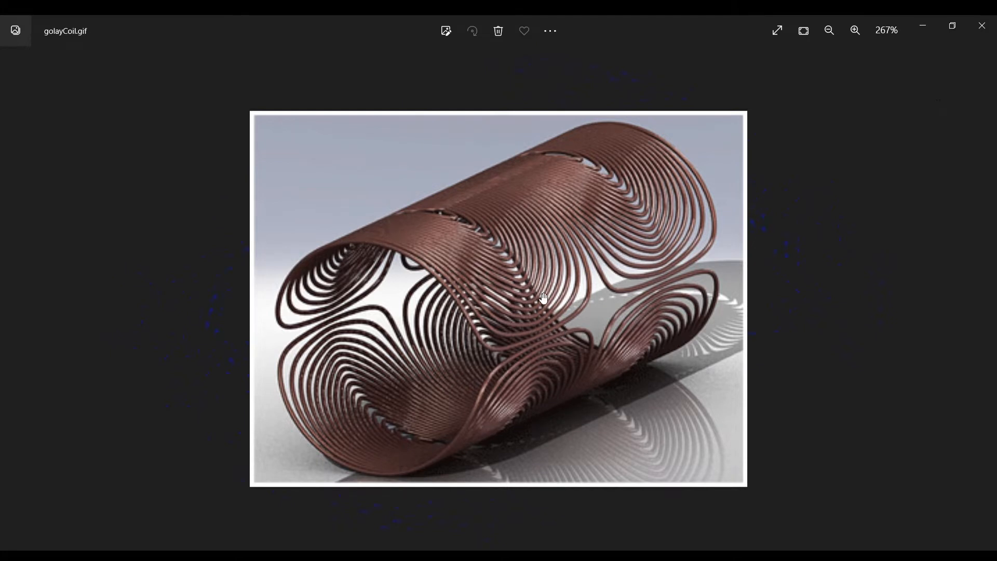
mouse_move(501, 341)
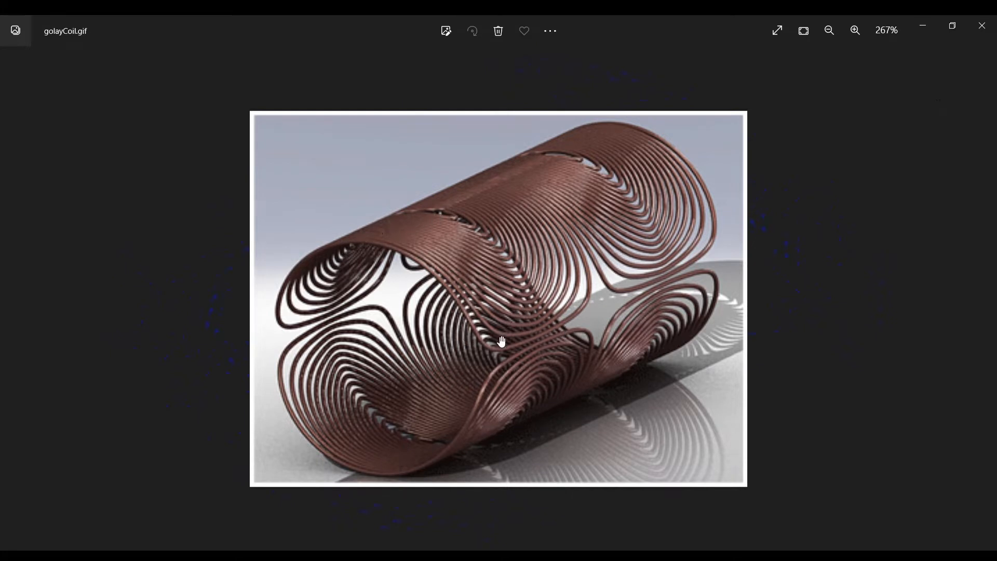
mouse_move(515, 231)
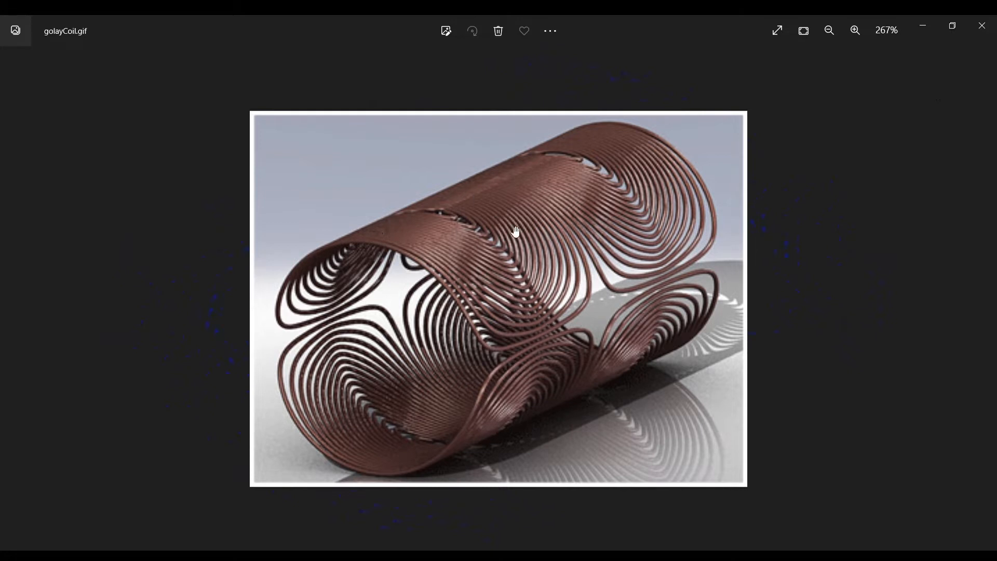
mouse_move(500, 185)
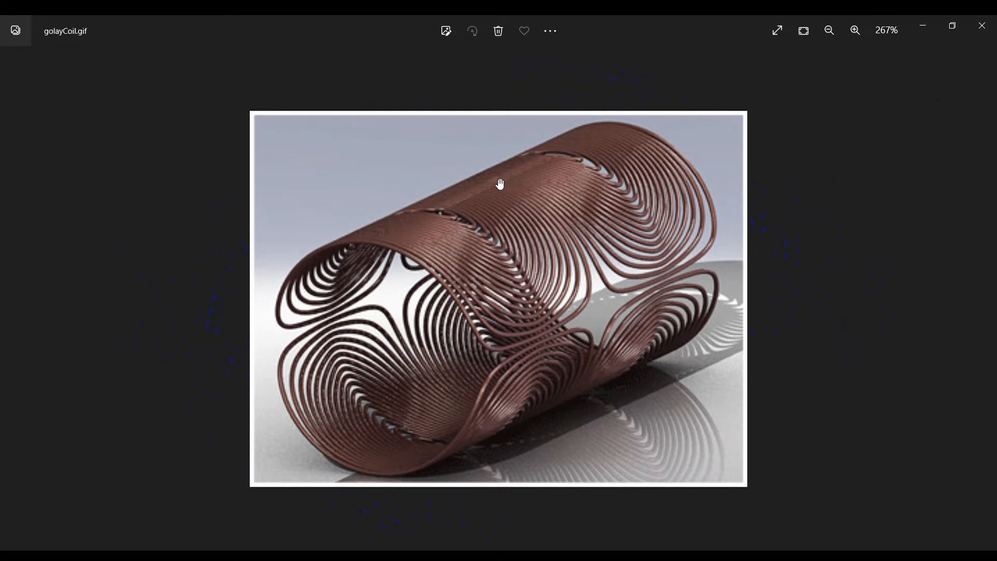
mouse_move(374, 250)
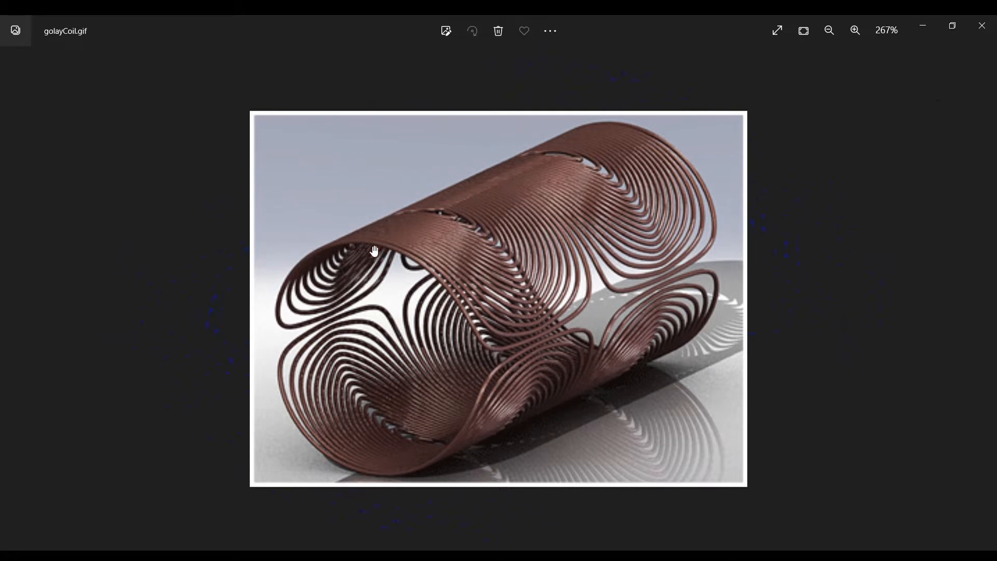
mouse_move(451, 374)
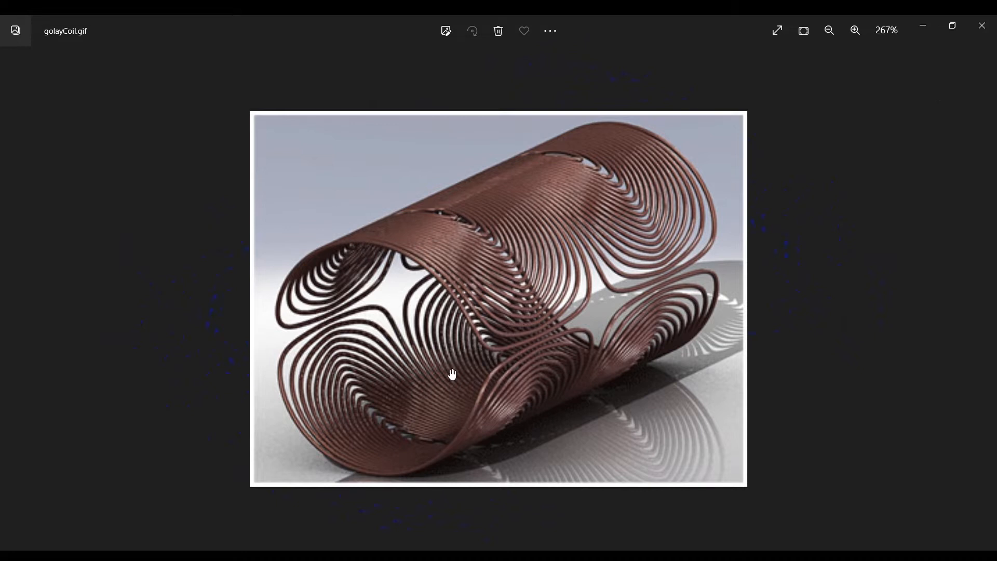
mouse_move(535, 223)
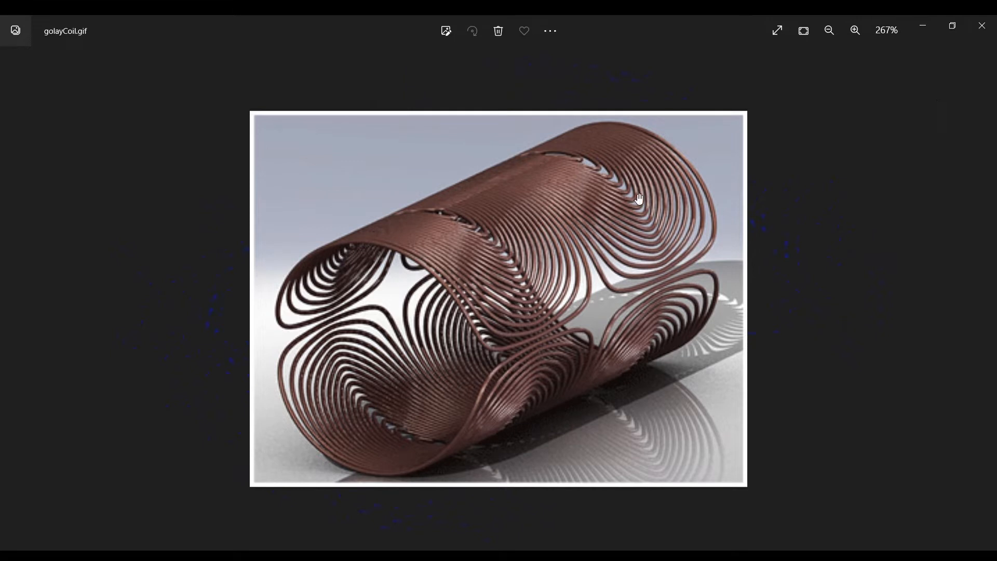
mouse_move(566, 272)
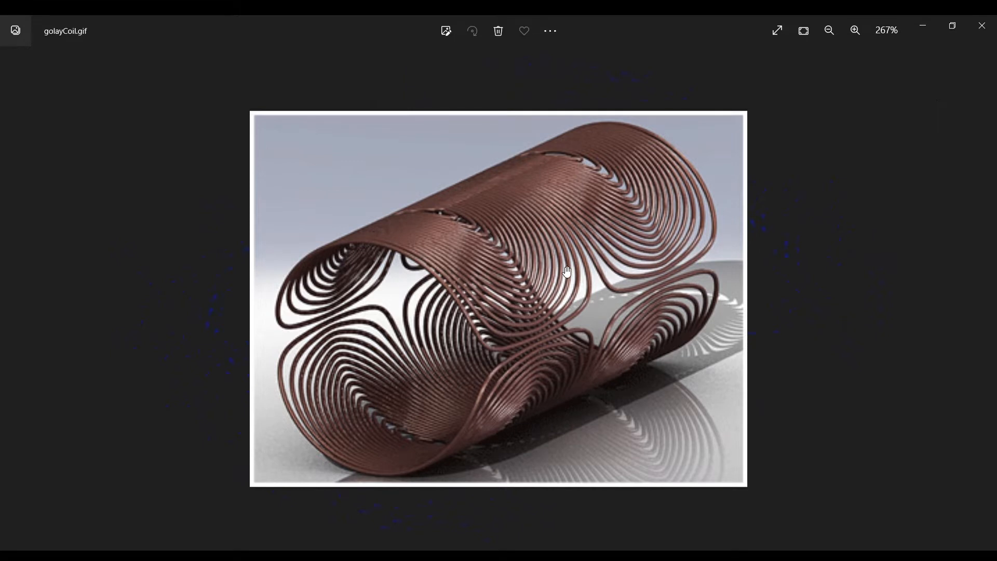
mouse_move(947, 82)
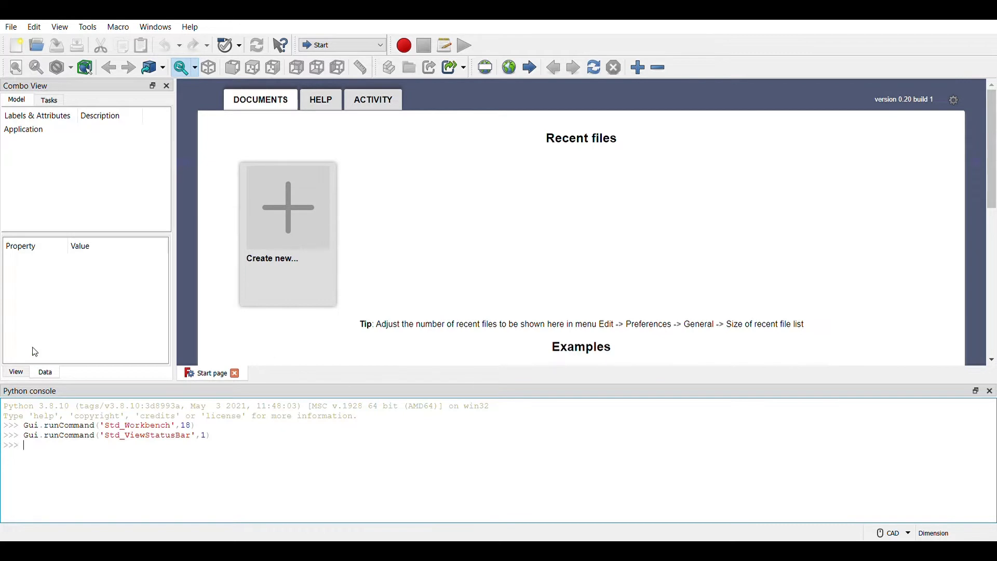
mouse_move(363, 244)
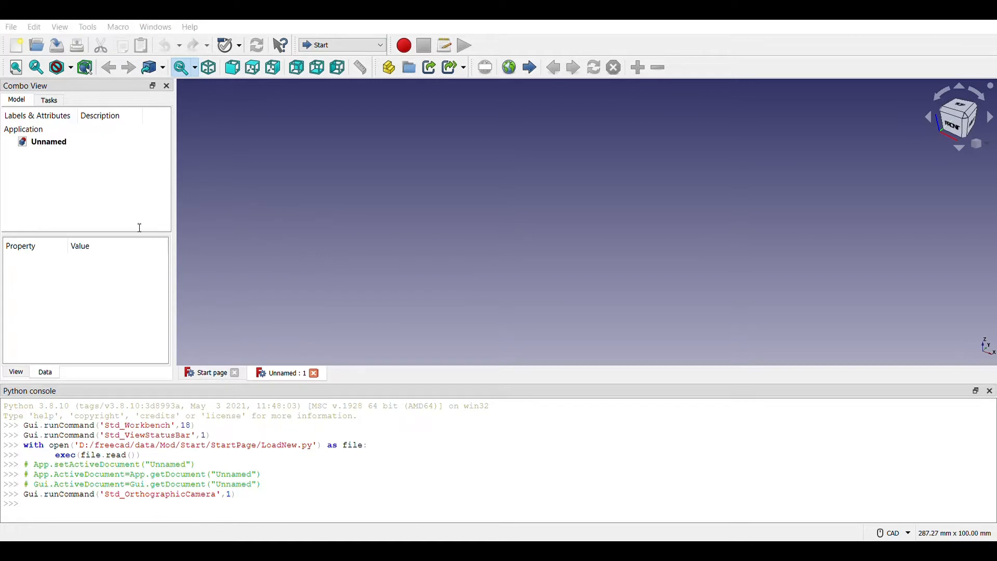
mouse_move(3, 73)
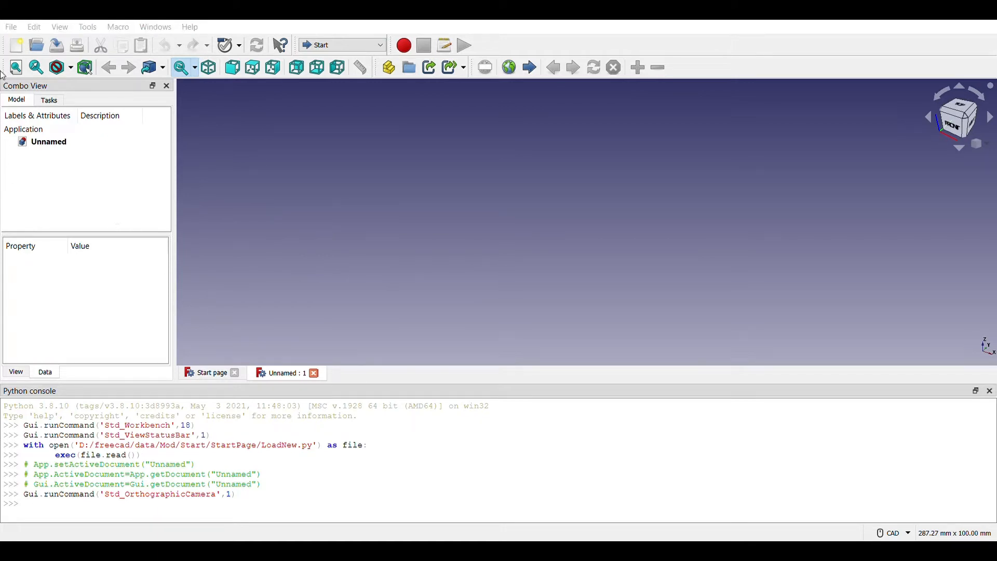
mouse_move(181, 213)
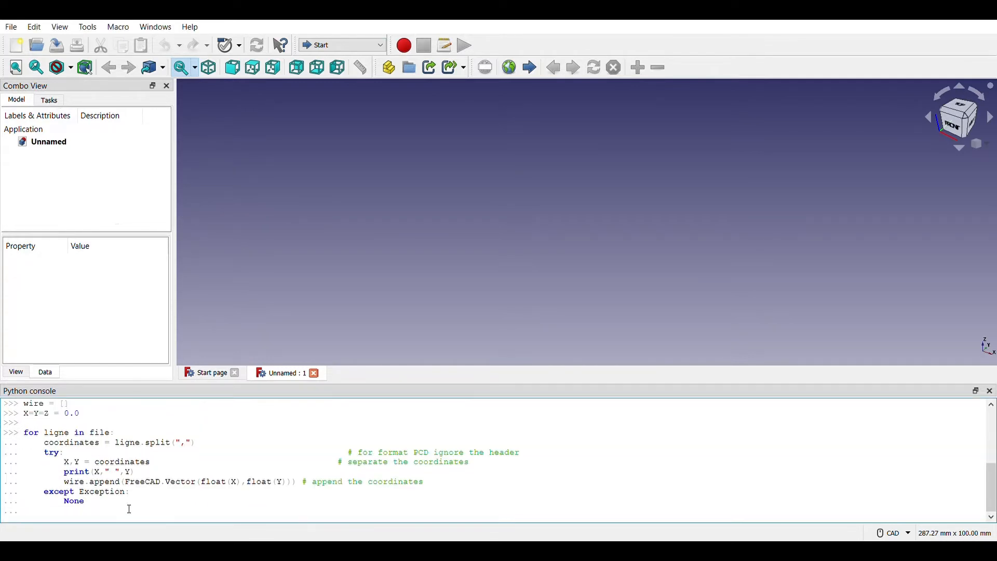
Run the coordinate-parsing loop, build an open Draft Wire, and recompute to show the four-loop coil
key("Return")
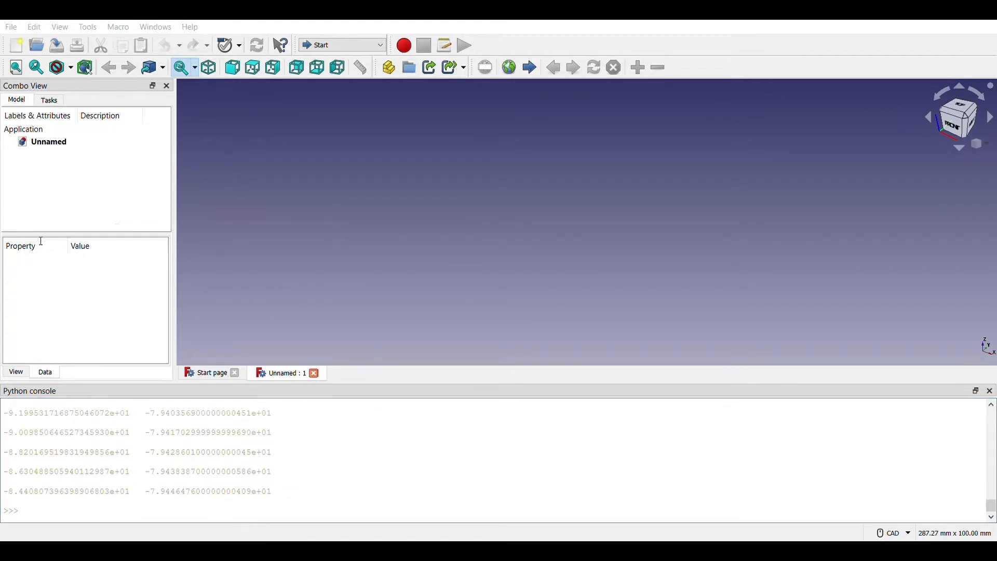
mouse_move(37, 255)
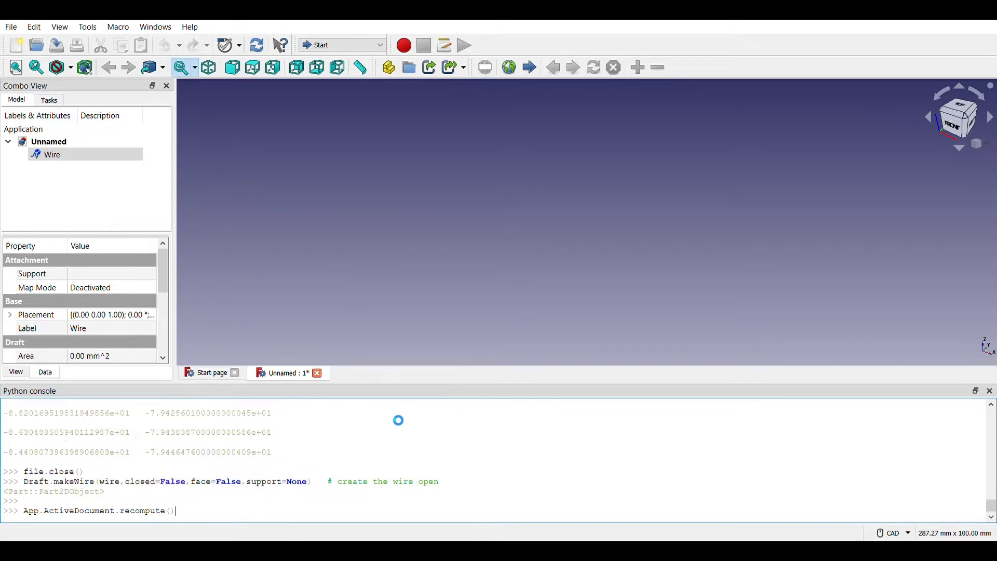
key("Return")
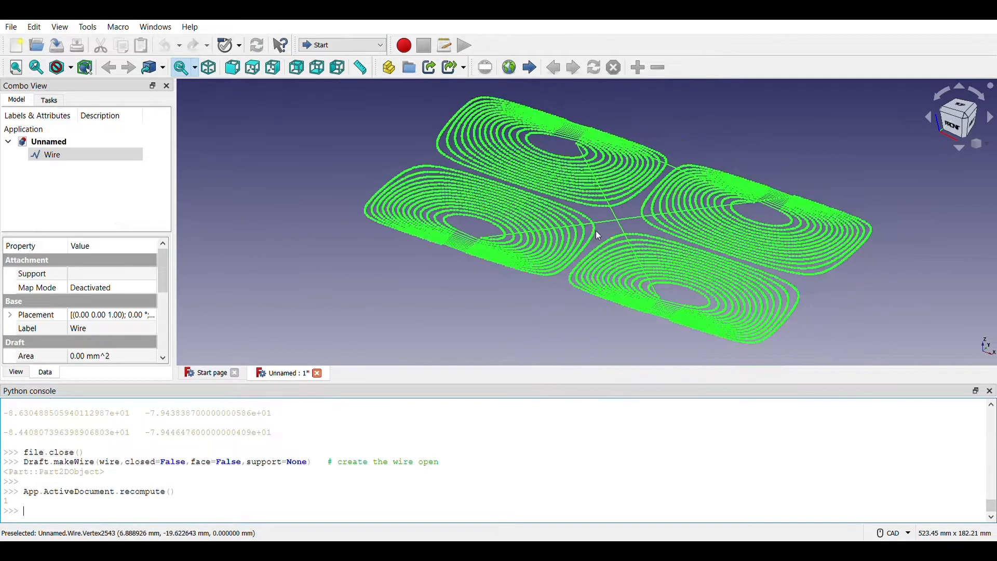
mouse_move(630, 219)
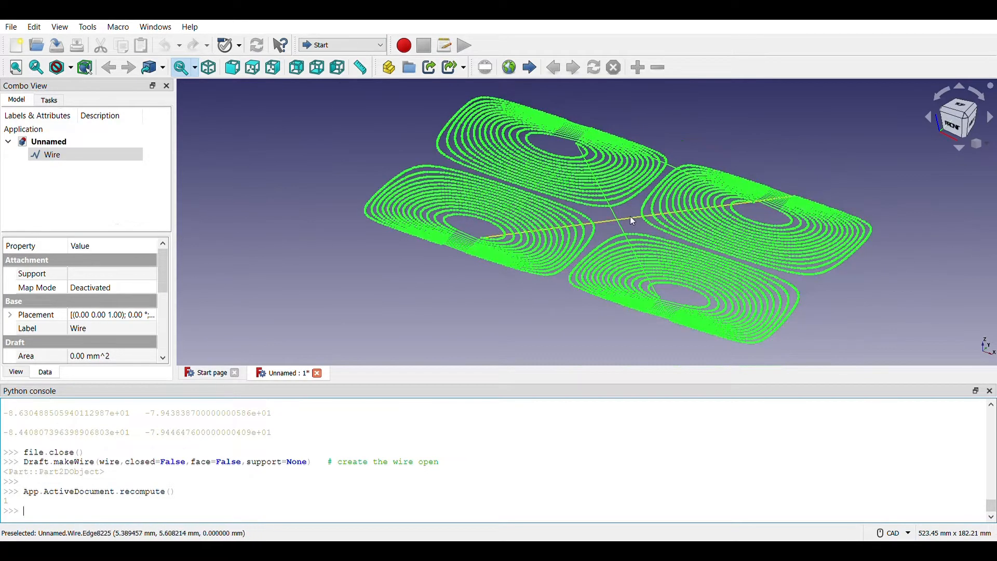
mouse_move(620, 226)
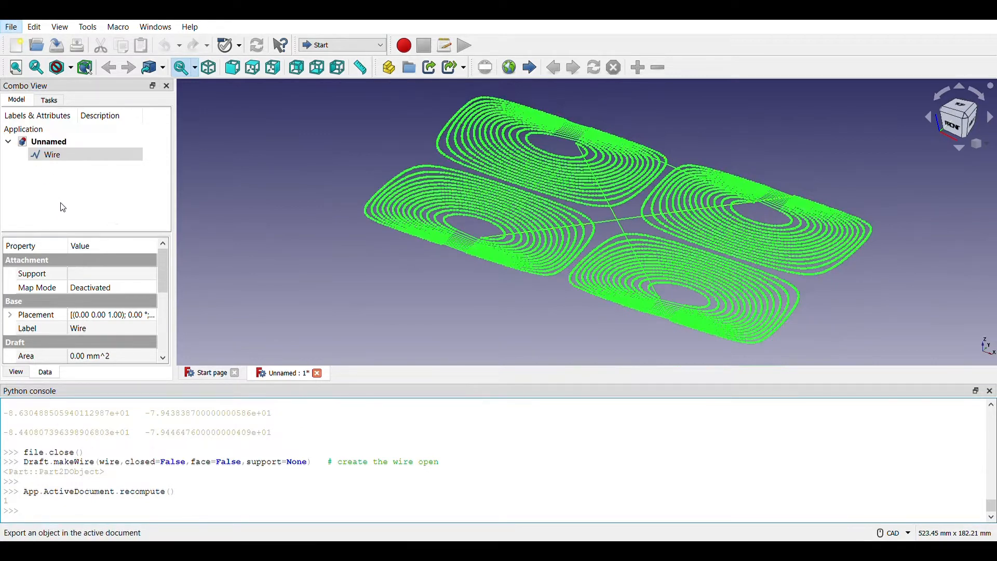
mouse_move(471, 289)
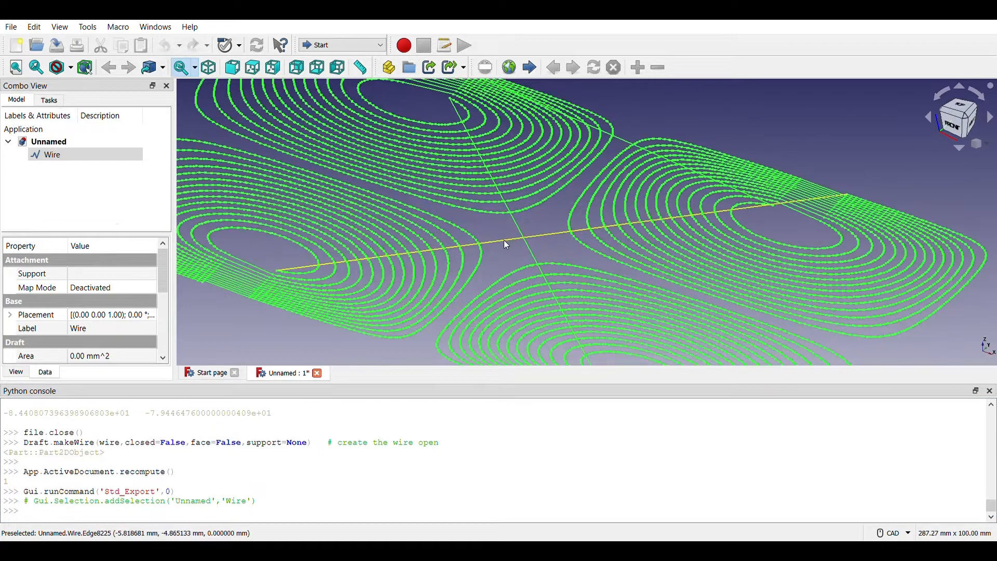
mouse_move(687, 211)
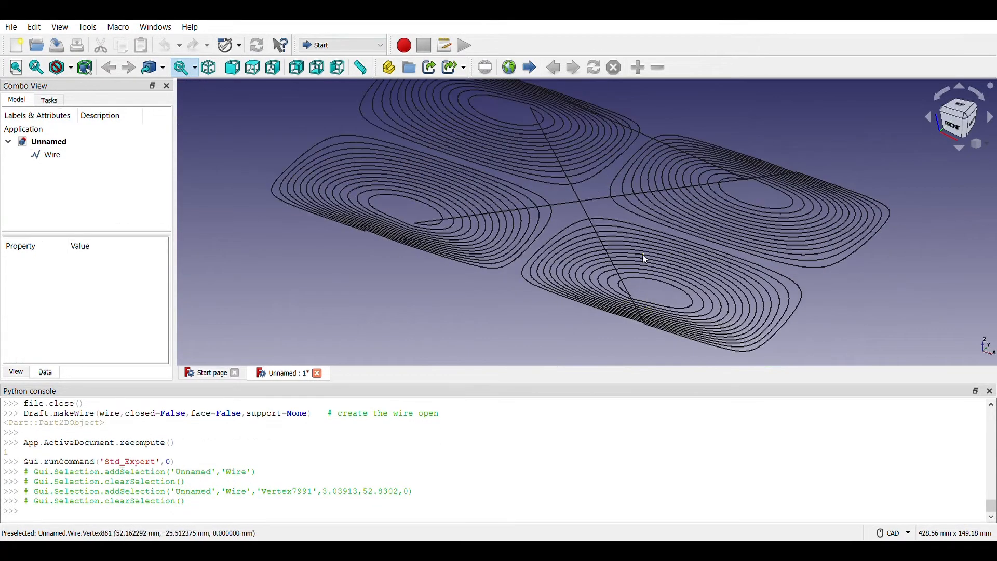
mouse_move(782, 160)
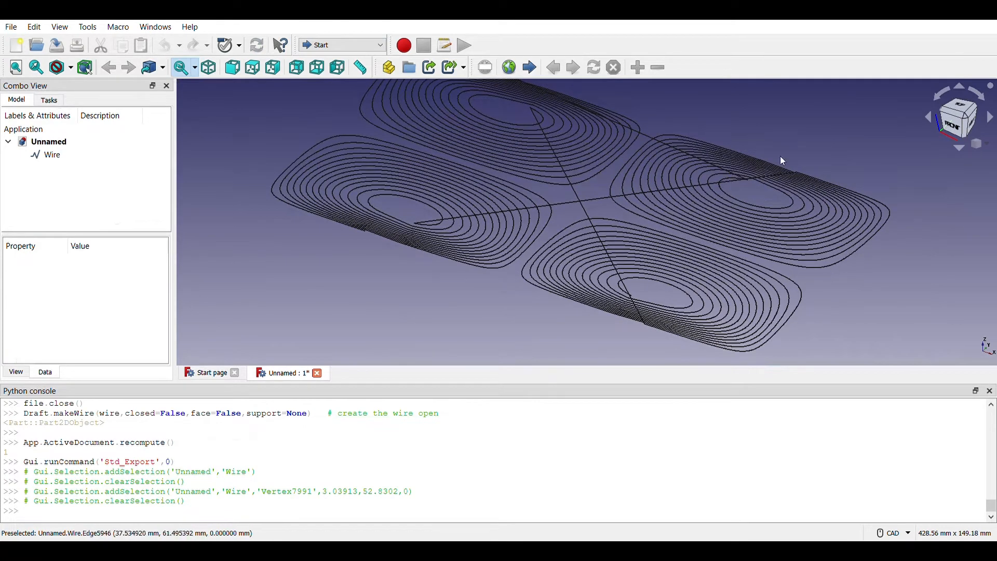
mouse_move(485, 253)
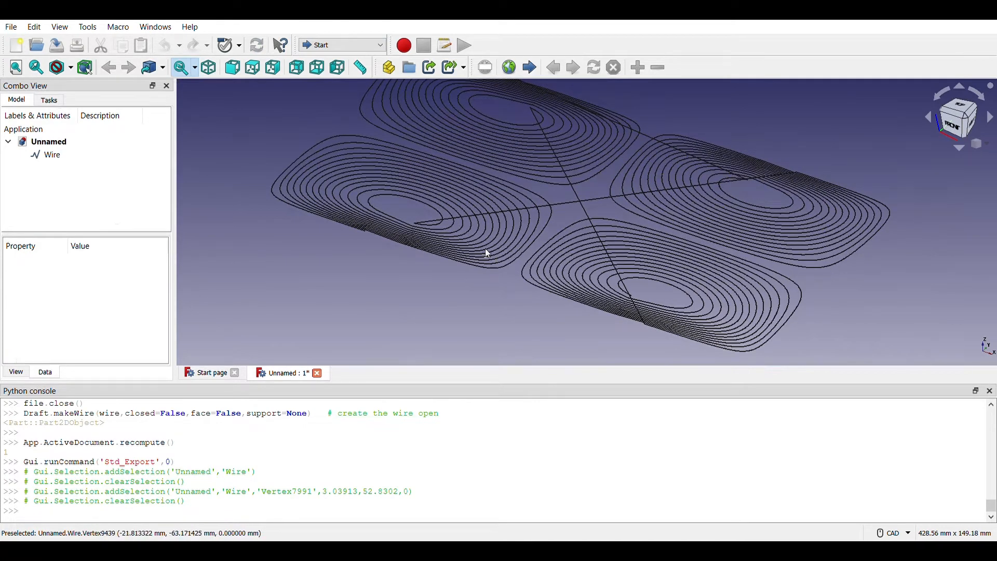
mouse_move(540, 291)
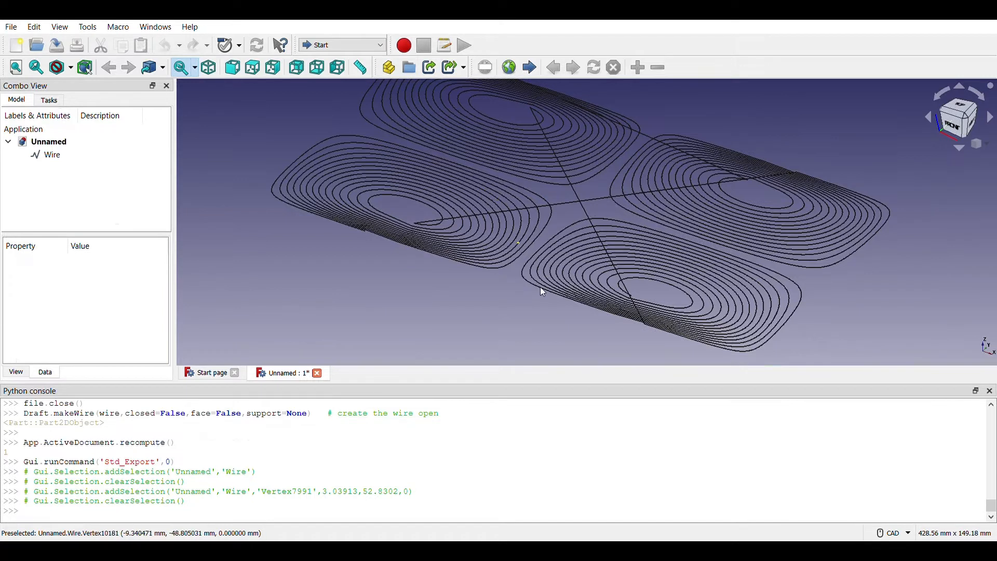
mouse_move(553, 229)
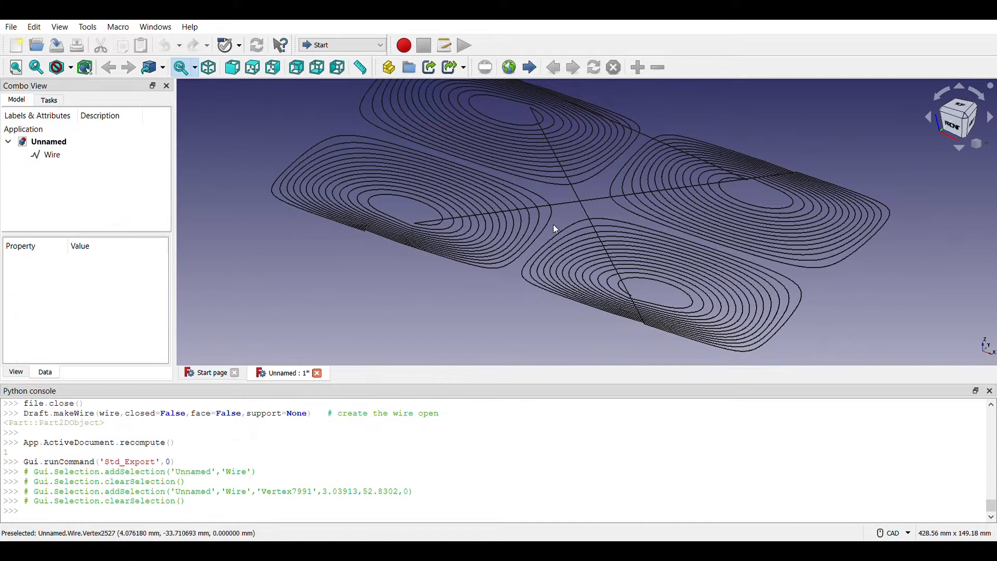
mouse_move(549, 227)
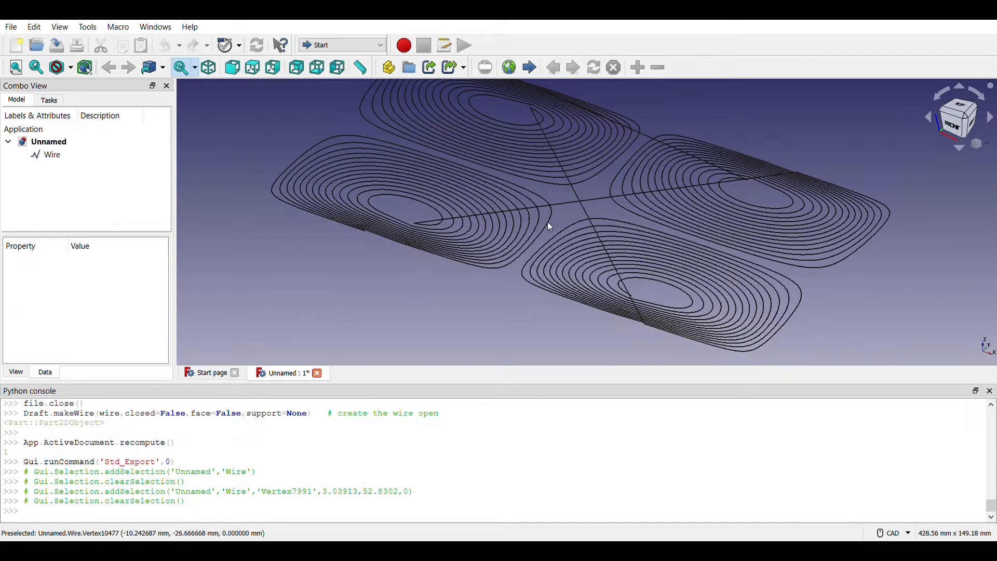
mouse_move(431, 180)
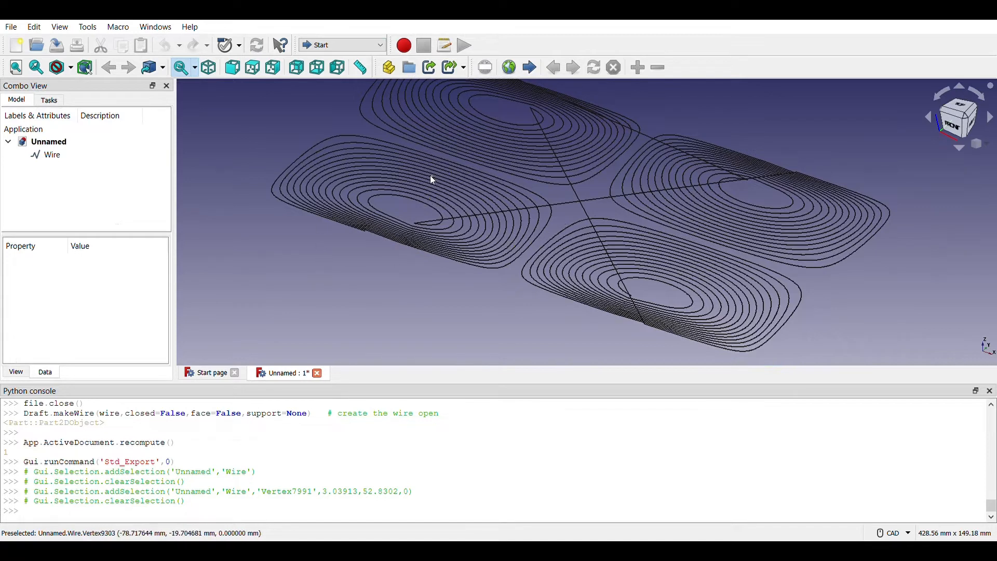
mouse_move(544, 220)
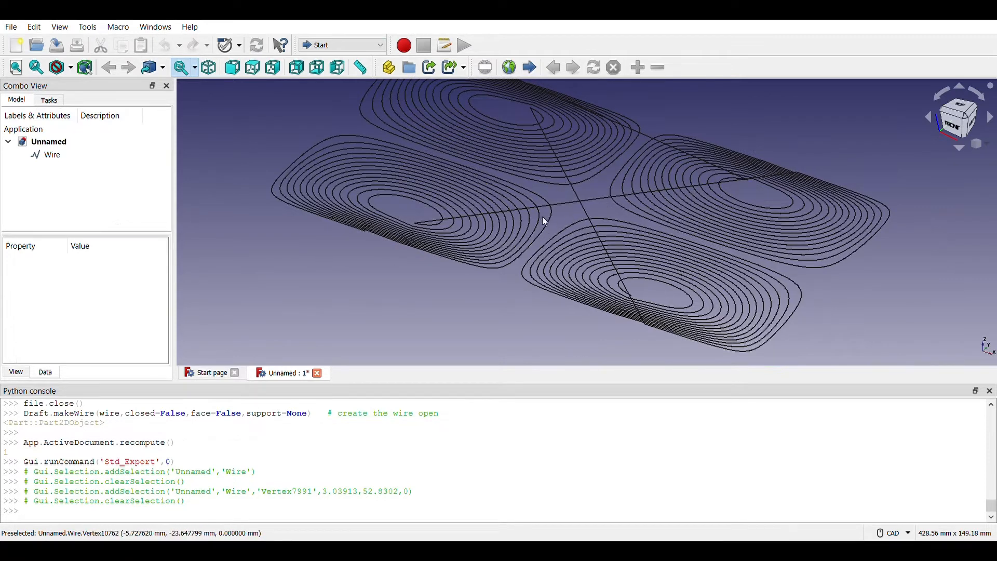
mouse_move(459, 221)
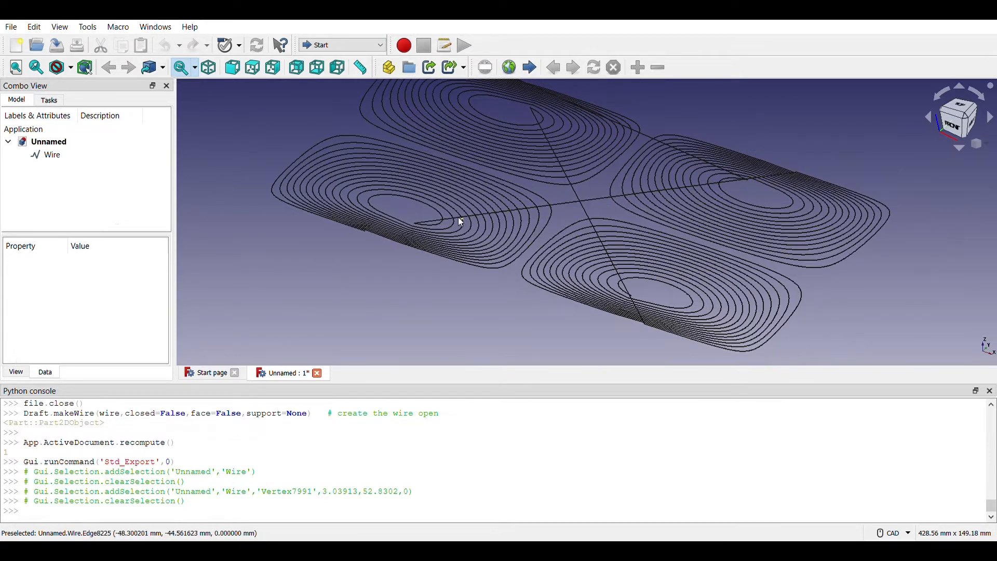
mouse_move(564, 300)
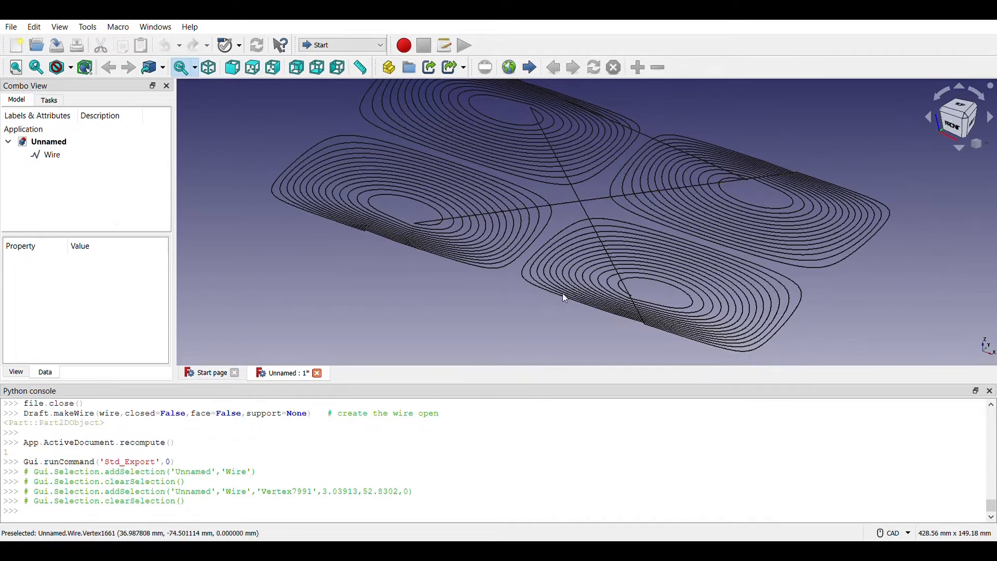
mouse_move(938, 77)
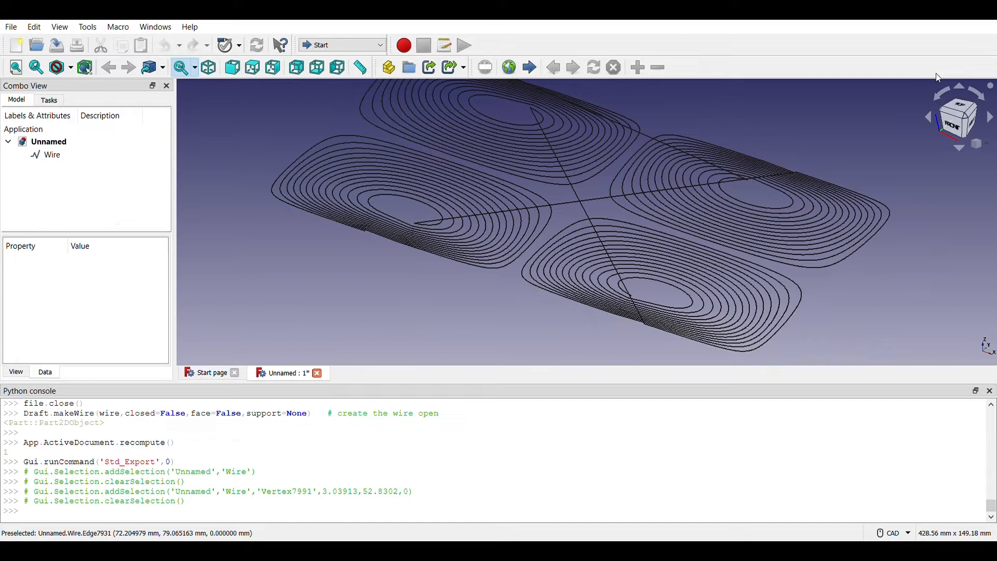
mouse_move(903, 74)
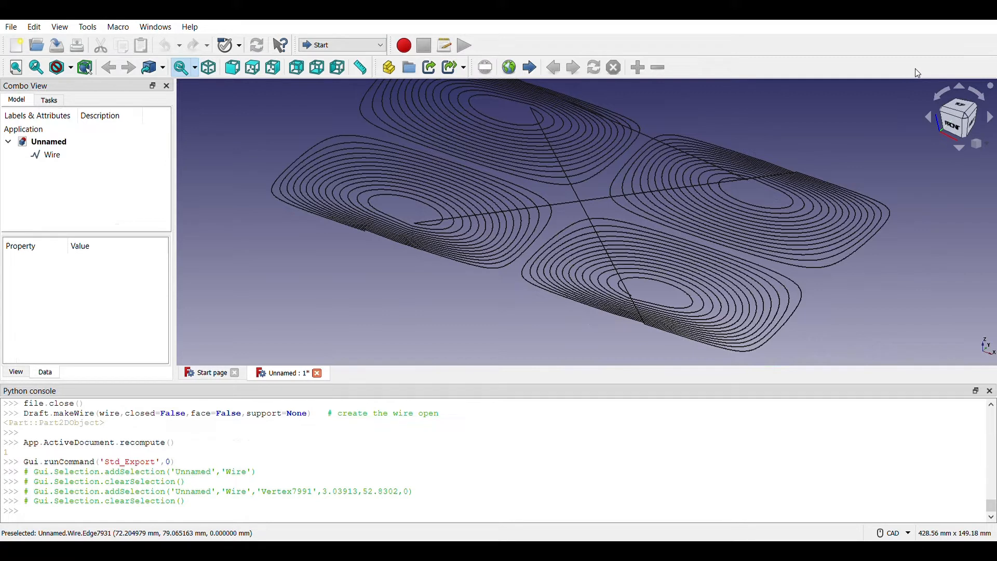
mouse_move(940, 79)
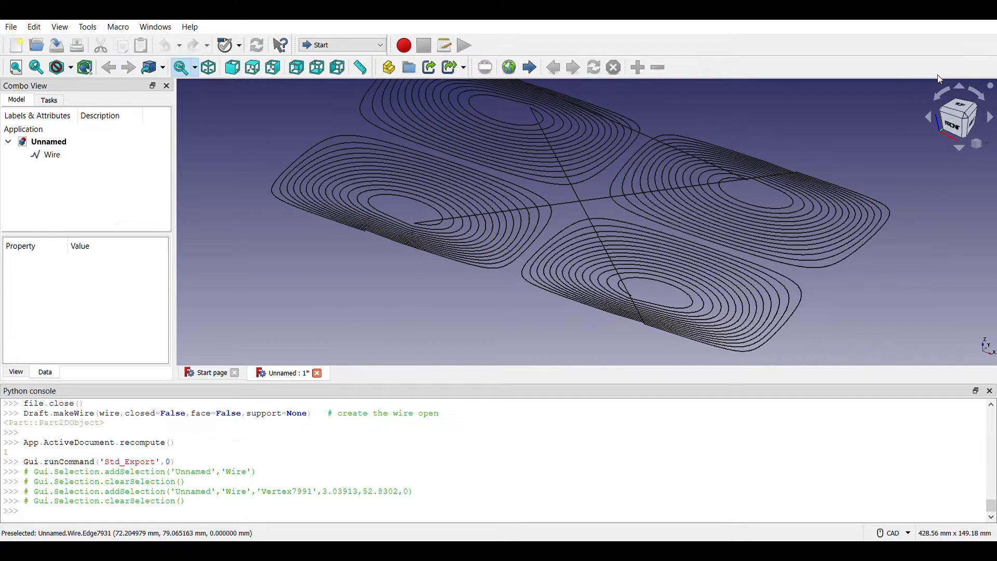